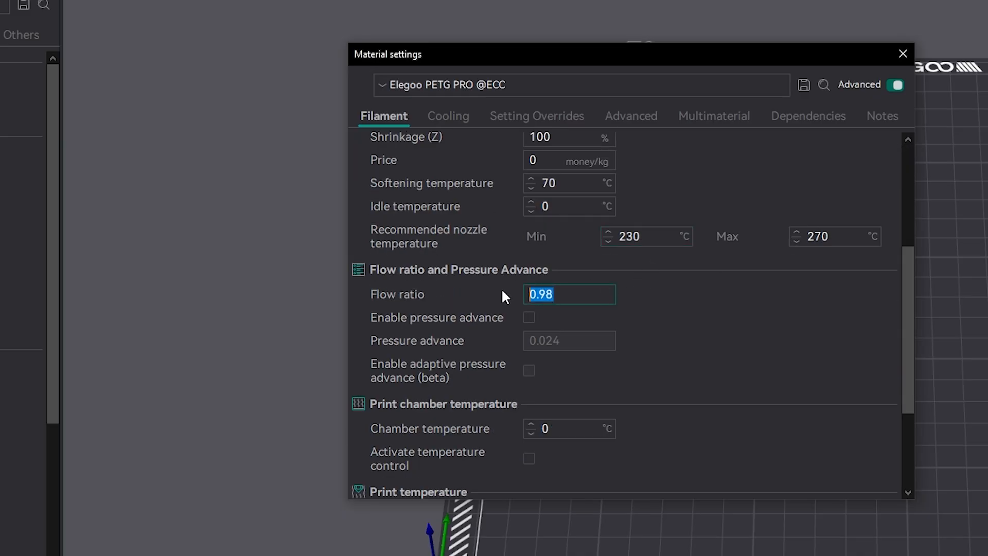
text(1.3)
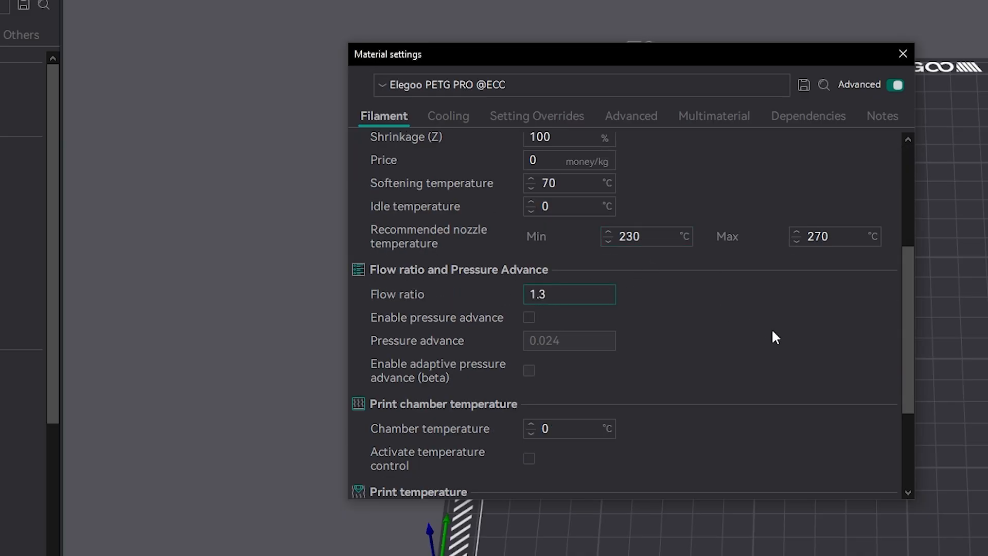
scroll(down, 3)
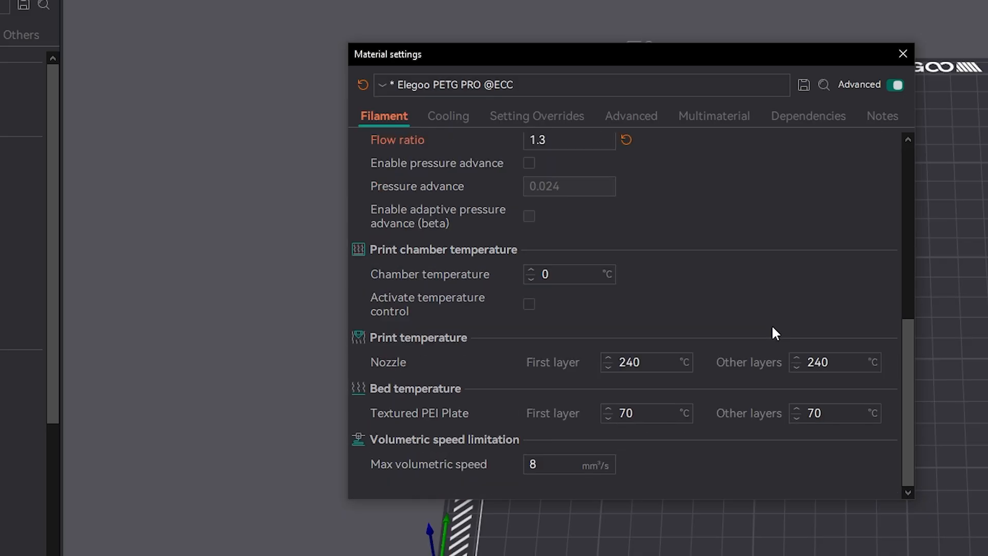
text(8)
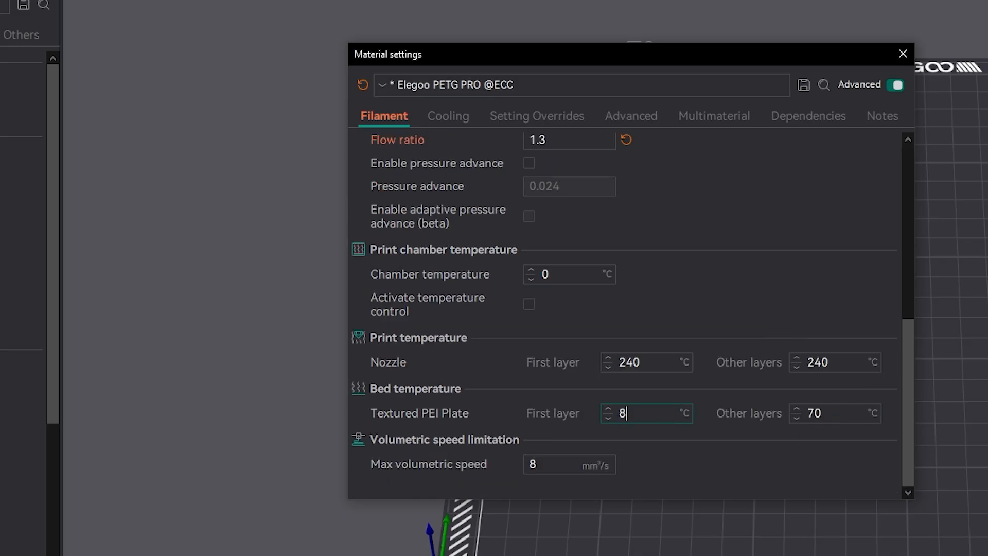
text(0)
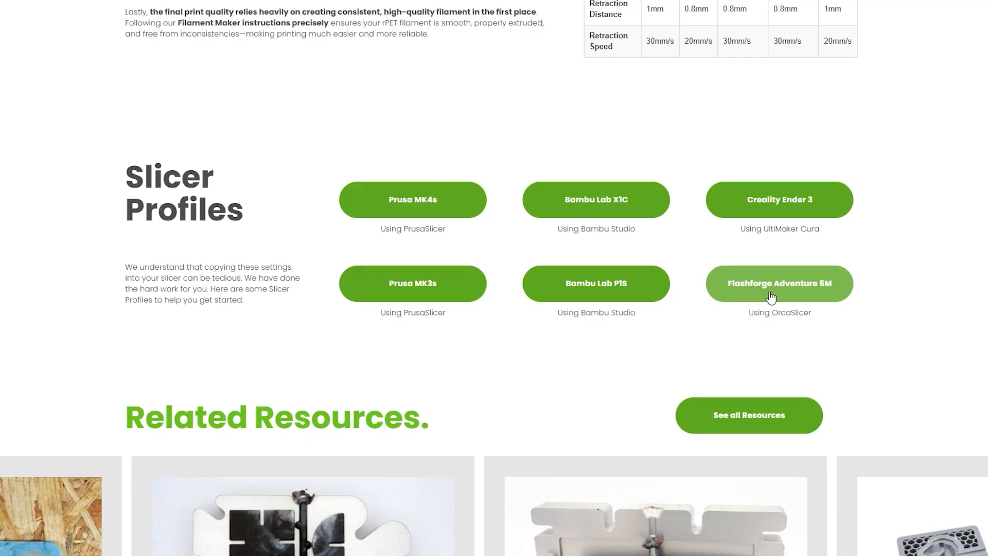
mouse_move(779, 207)
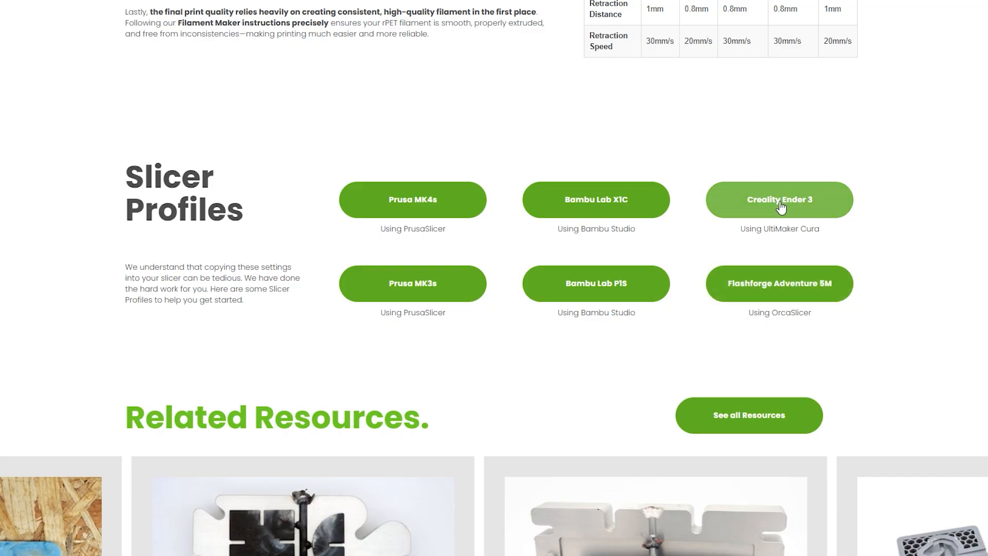
mouse_move(636, 294)
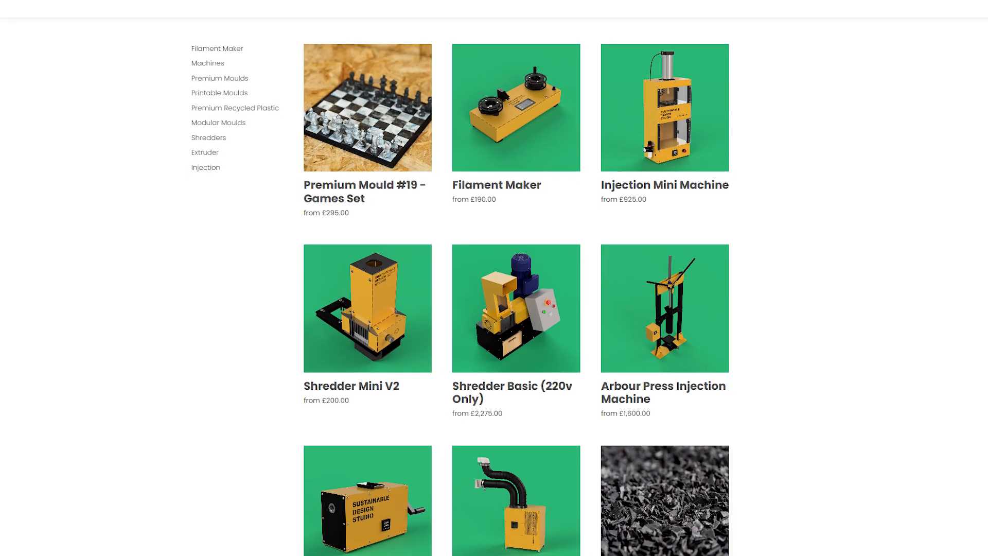
scroll(down, 3)
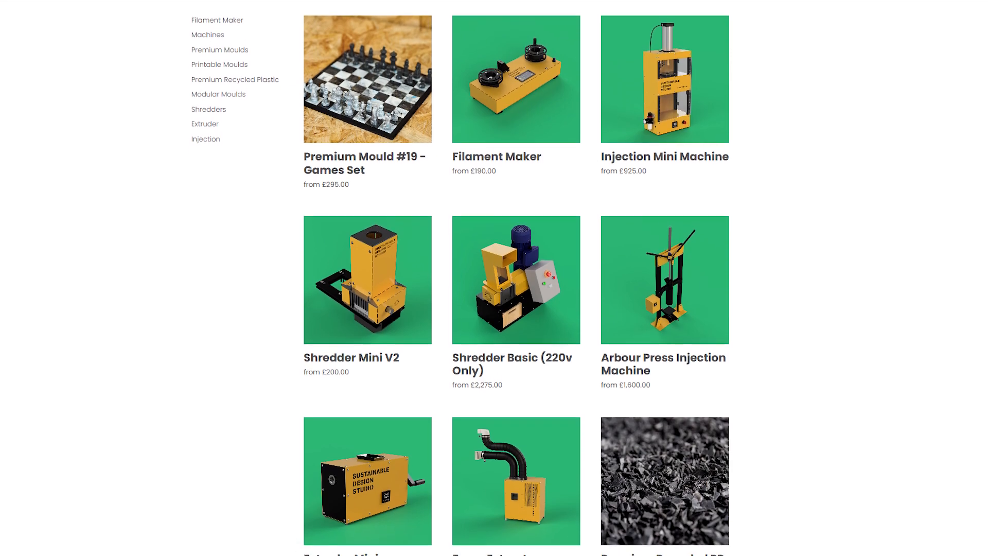
scroll(down, 3)
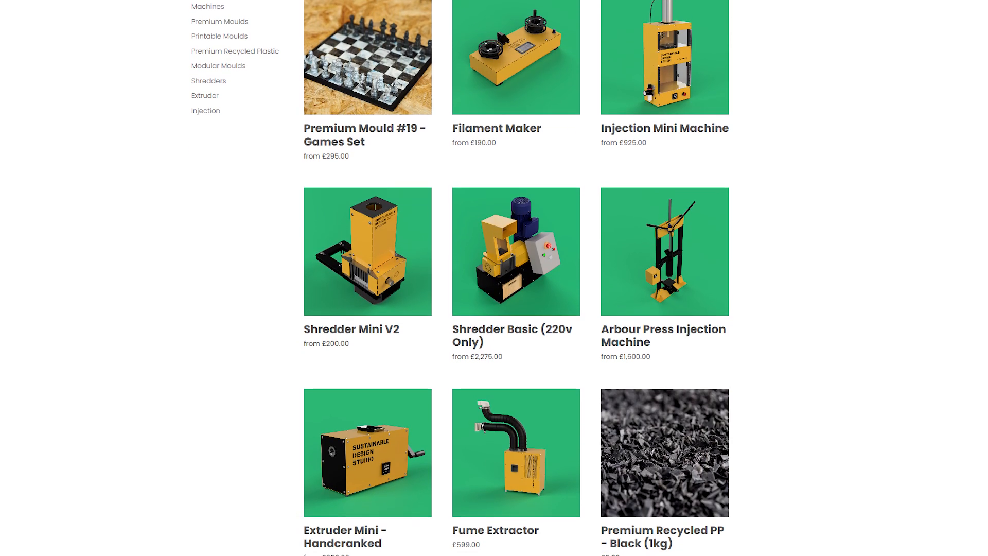